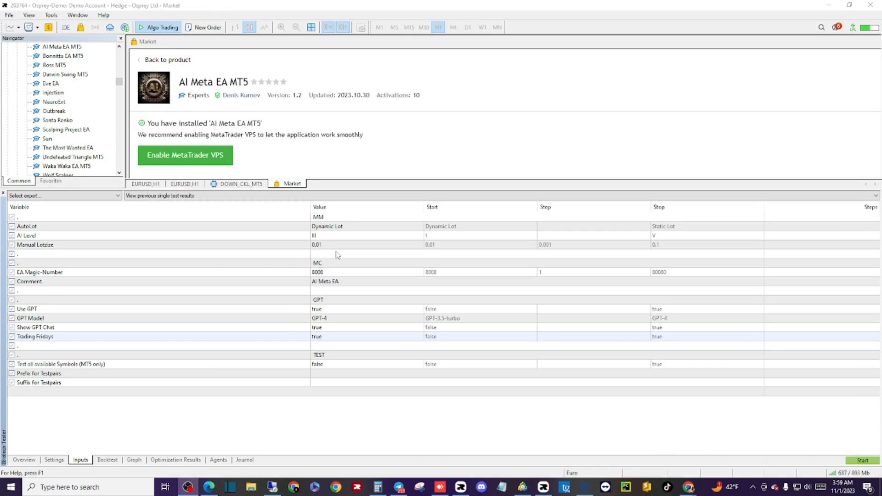
mouse_move(335, 270)
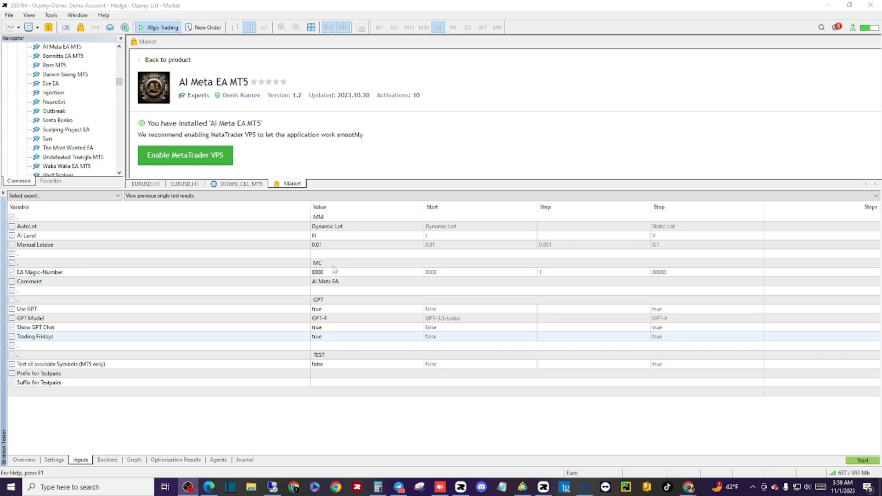
mouse_move(334, 310)
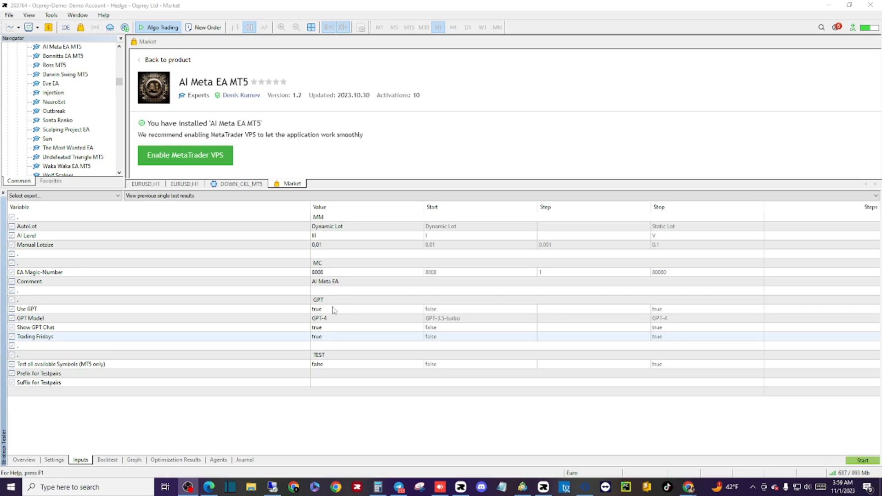
mouse_move(329, 326)
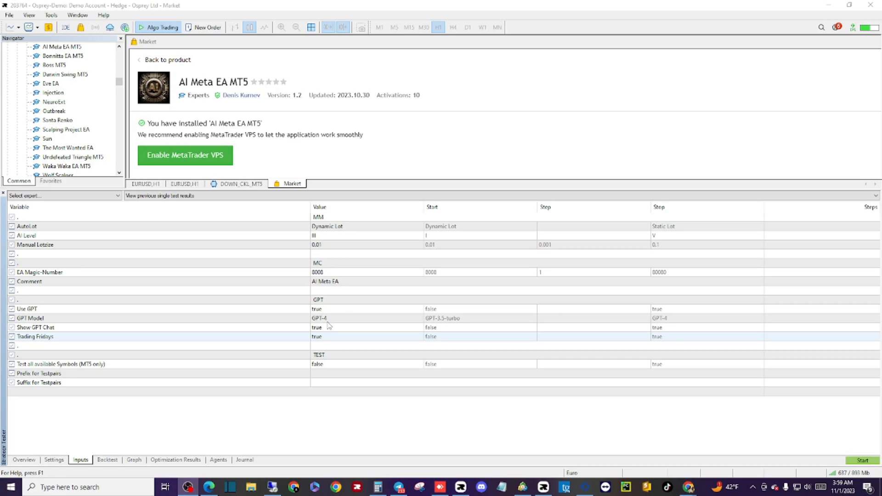
mouse_move(329, 355)
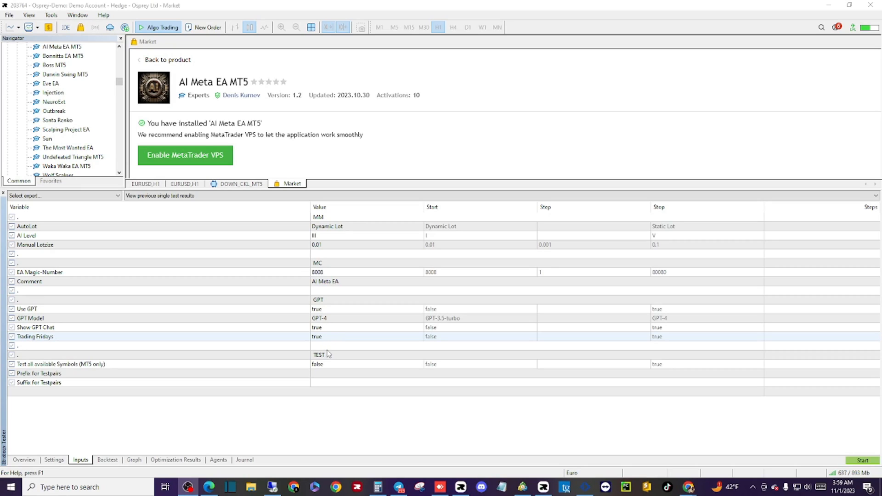
Keep the EA inputs AutoLot on Dynamic Lot and Use GPT set to true.
click(366, 227)
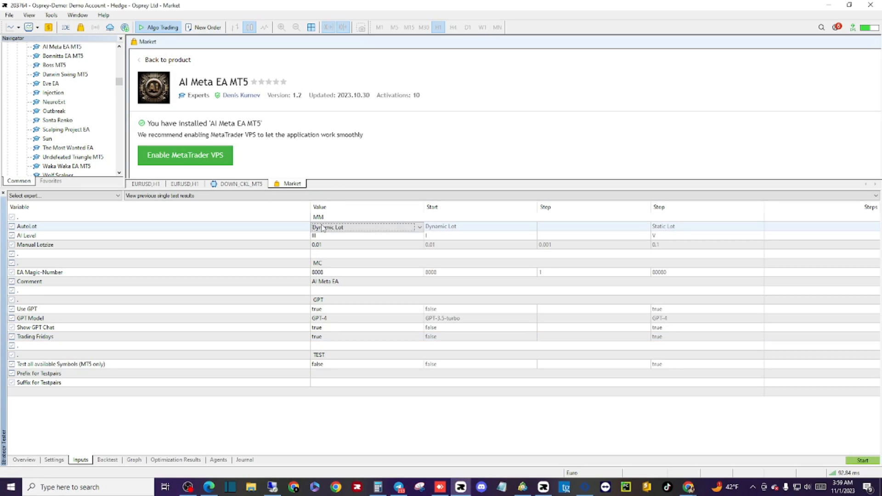
click(417, 227)
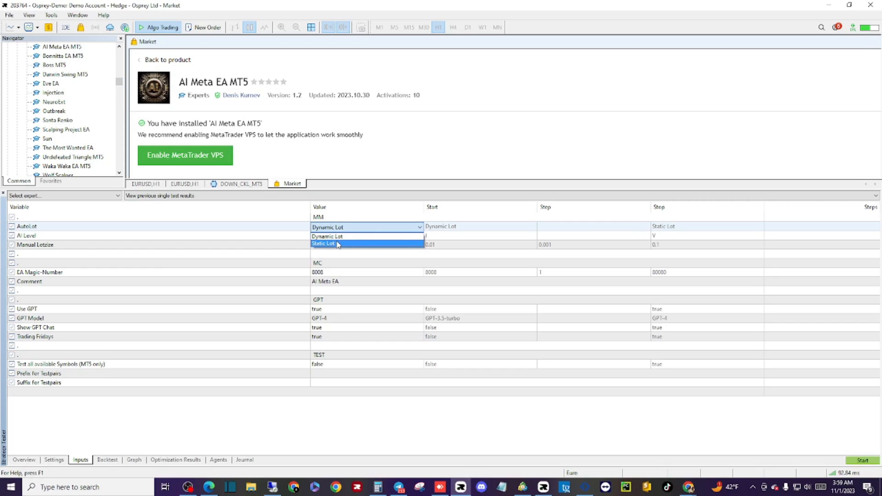
mouse_move(332, 271)
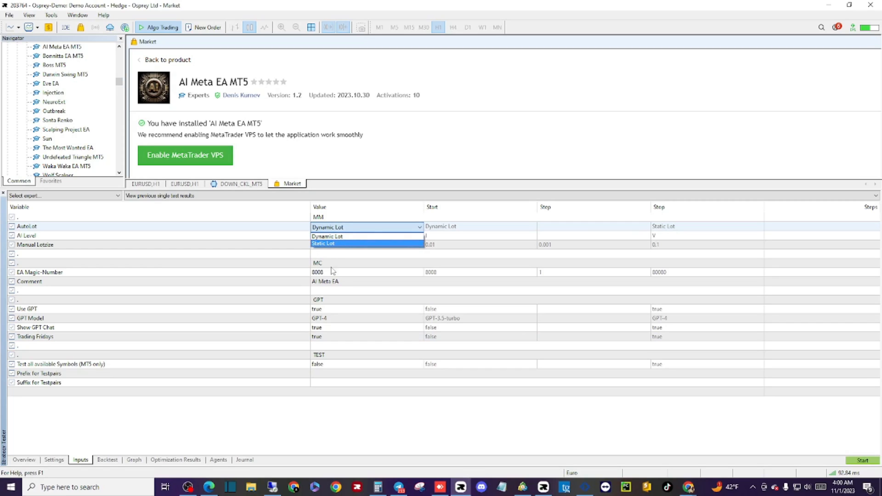
click(326, 237)
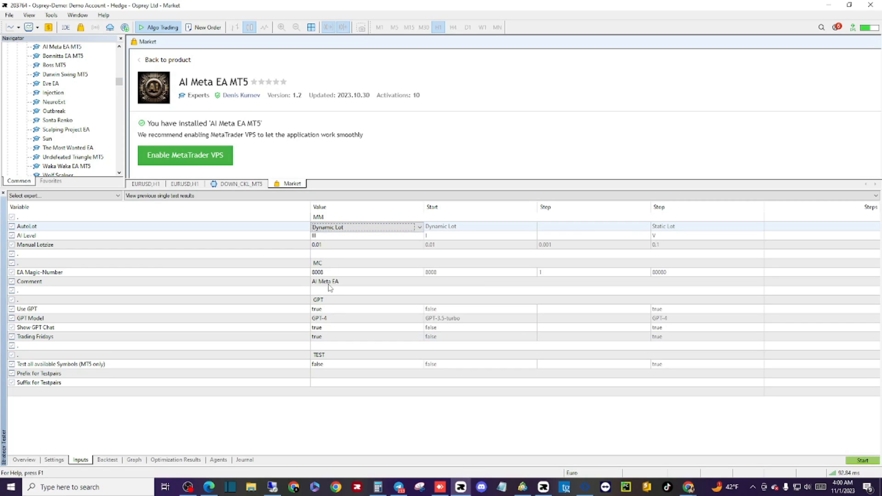
mouse_move(328, 314)
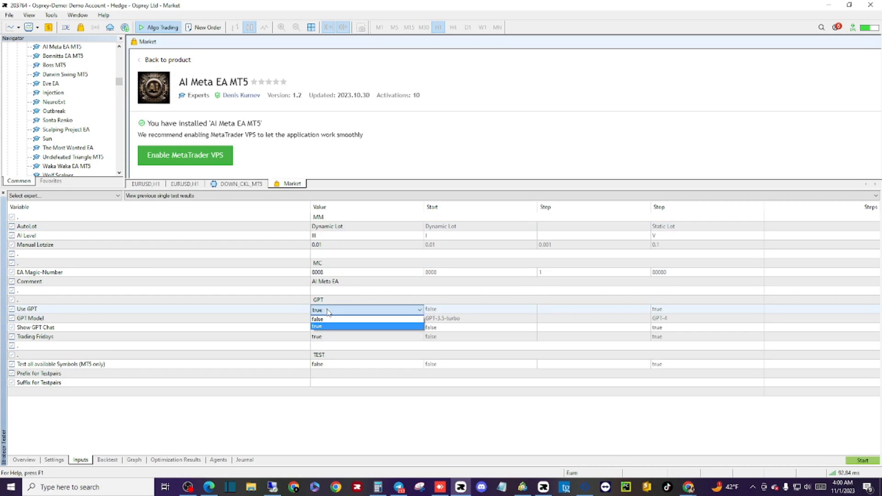
click(318, 327)
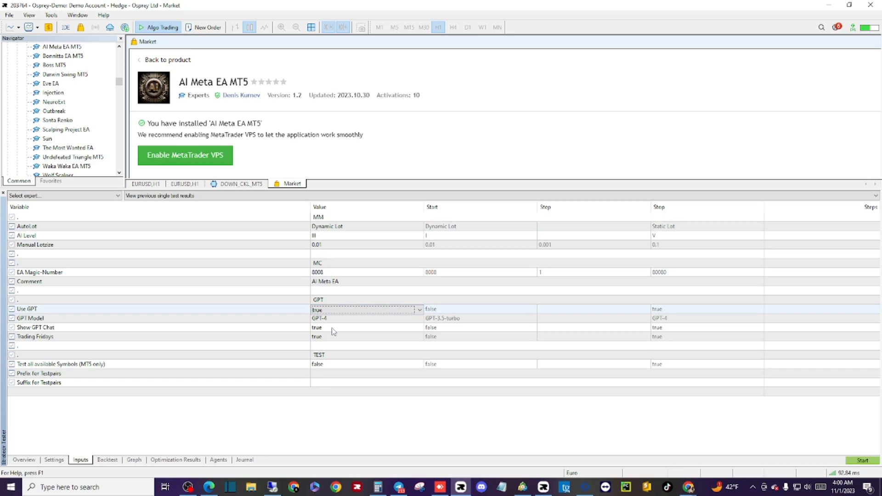
mouse_move(333, 399)
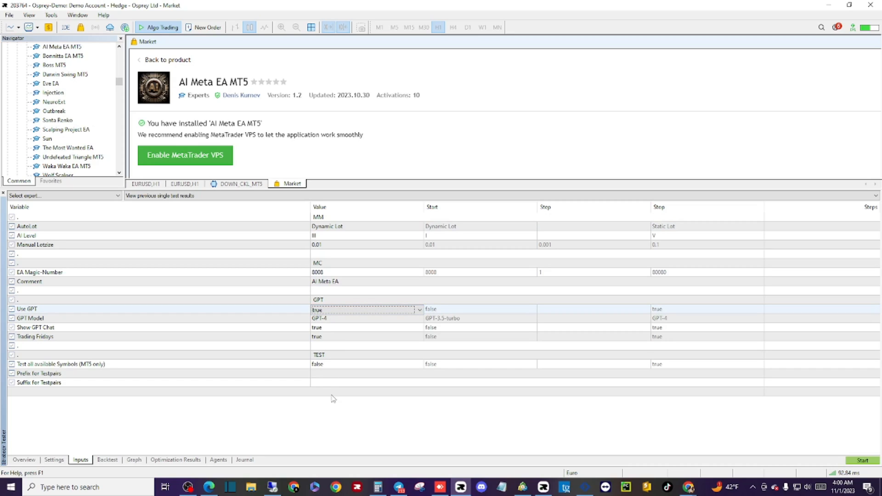
click(863, 461)
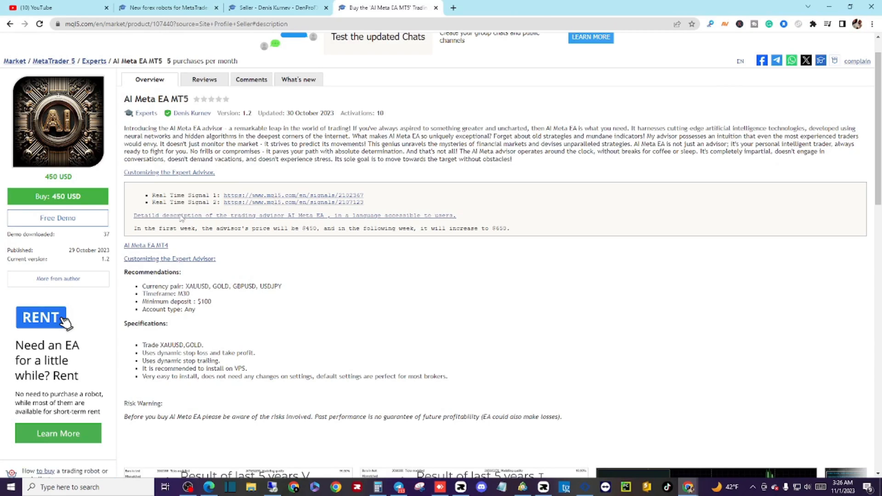
Open the AI Meta EA detailed description blog post and scroll through it.
click(197, 216)
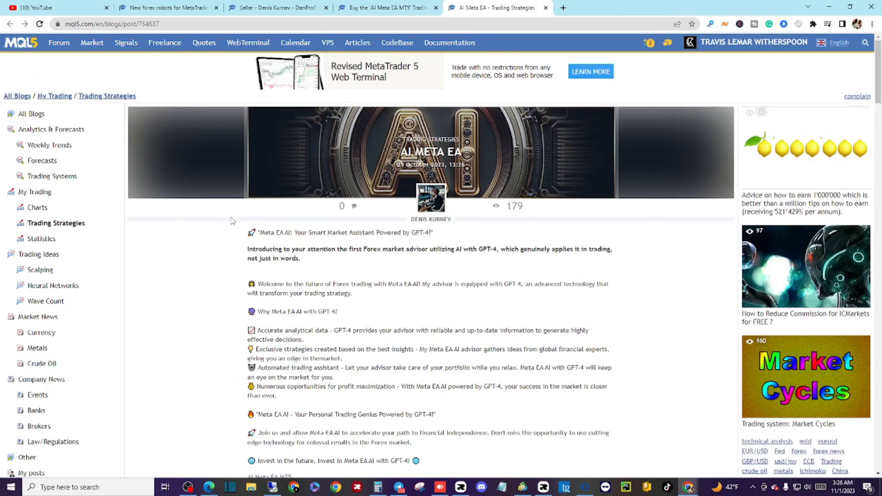
scroll(down, 3)
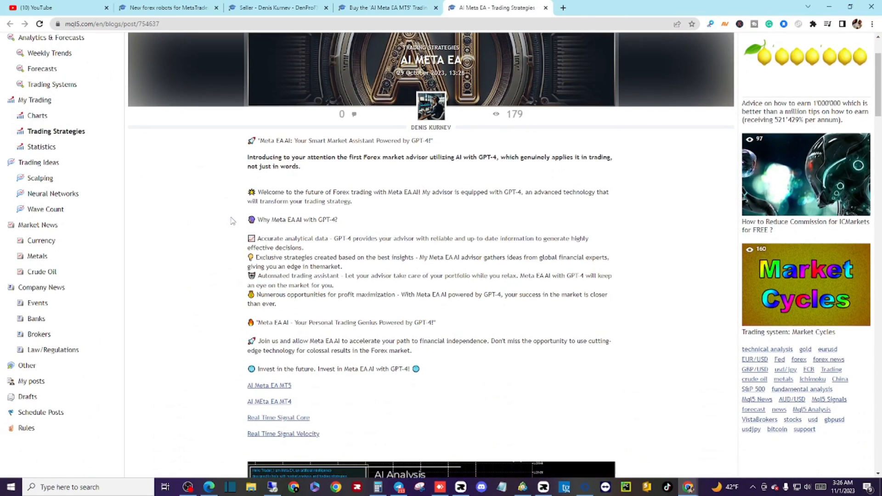
scroll(down, 3)
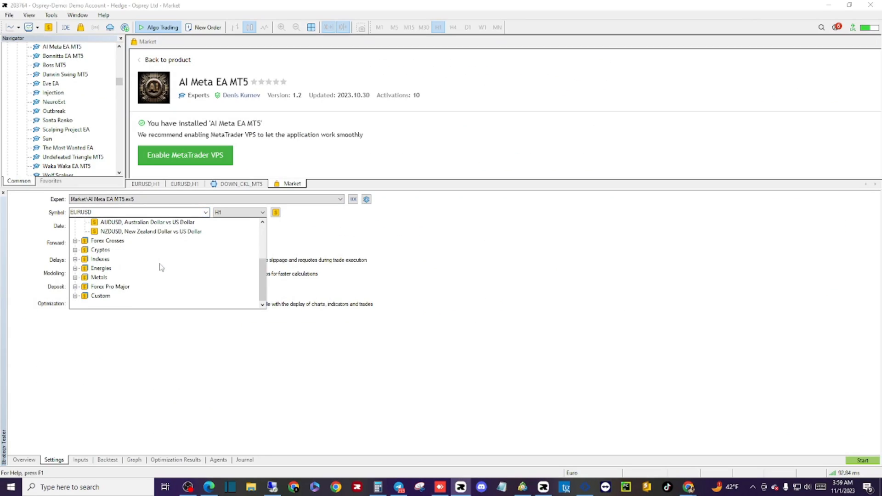
Set the tester symbol to XAUUSD from the Metals group with the M30 timeframe.
click(78, 277)
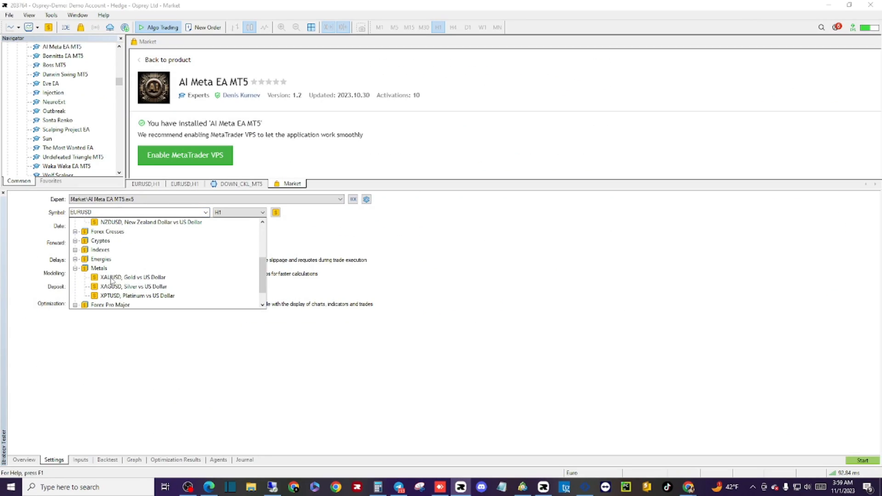
click(258, 213)
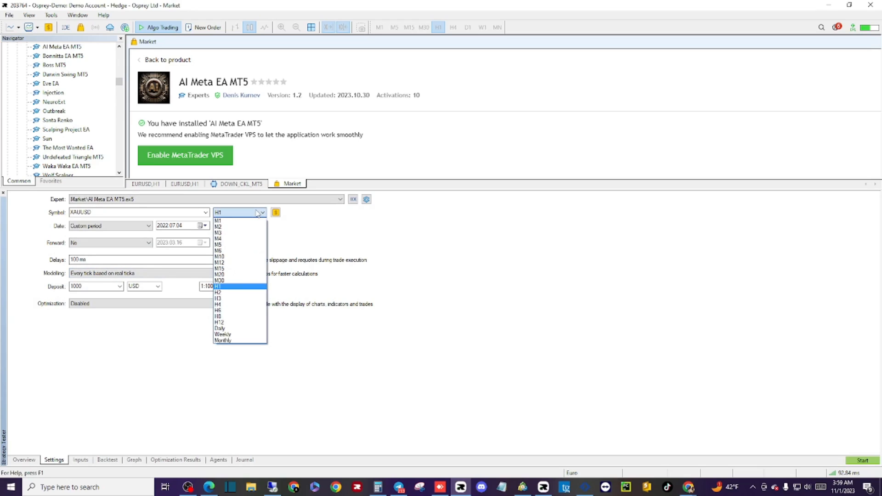
click(220, 280)
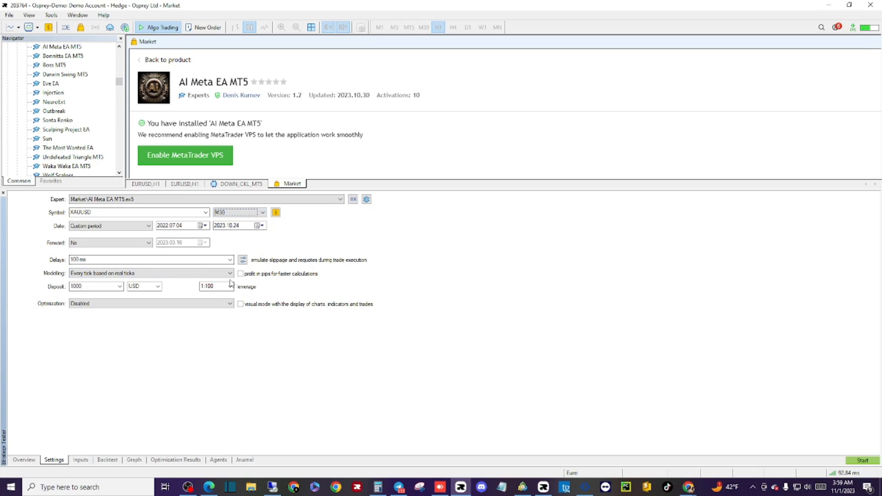
click(200, 225)
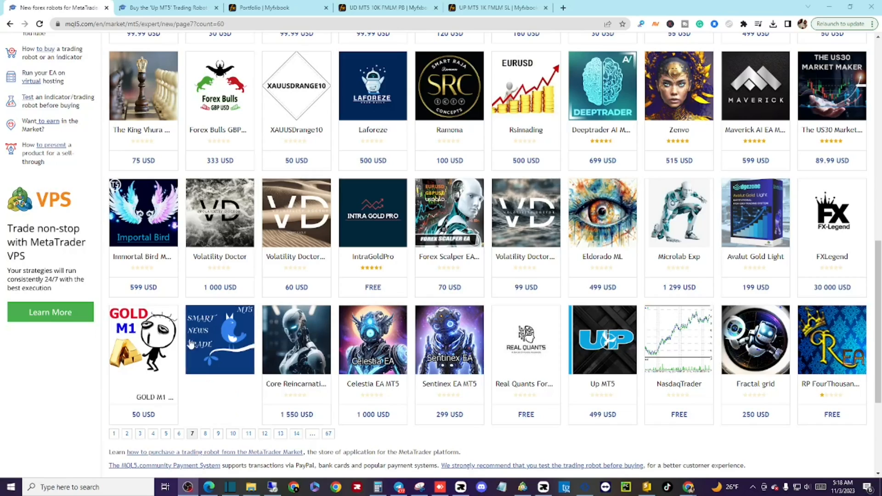
Switch to the Up MT5 product page and its Myfxbook accounts portfolio.
click(602, 340)
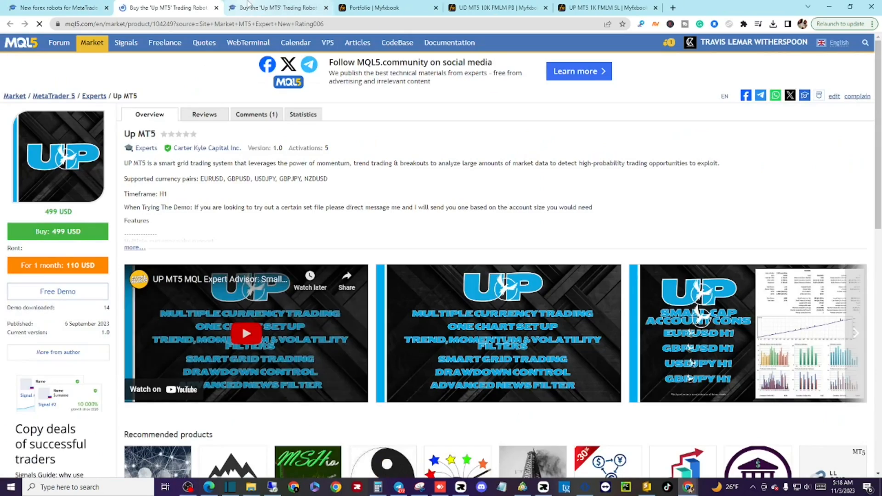
click(744, 336)
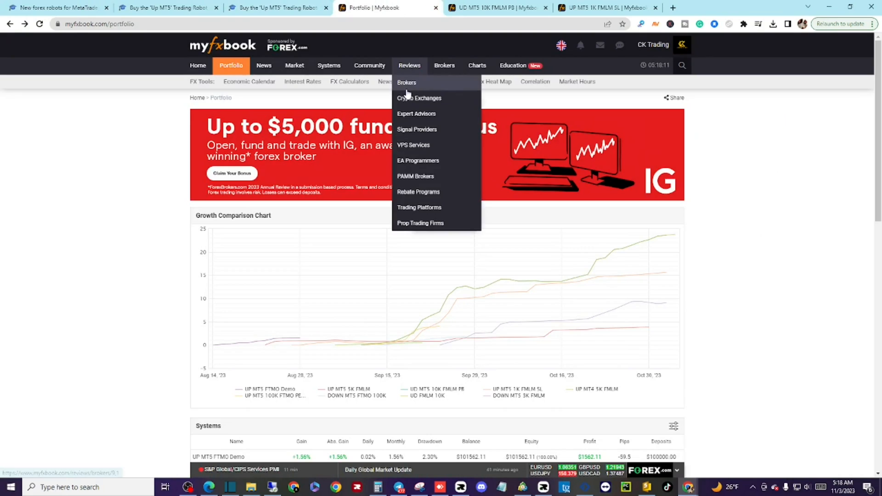
scroll(down, 3)
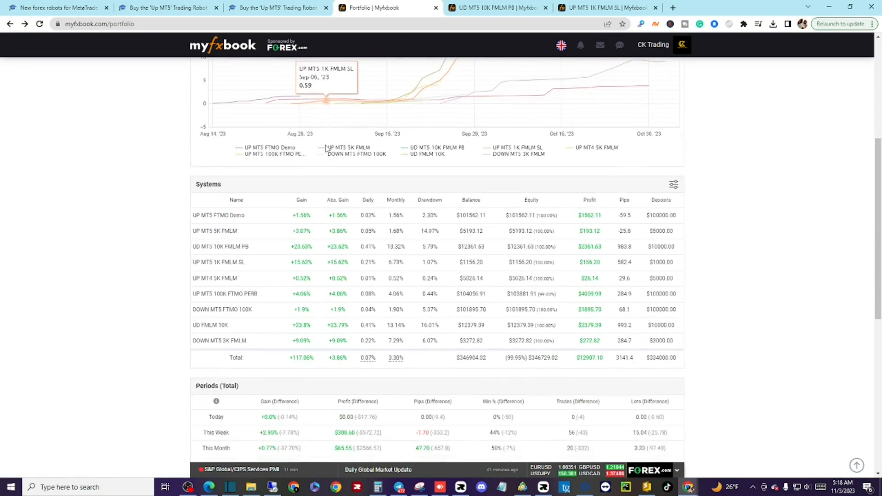
Review the UD MT5 10K FMLM PB and UP MT5 1K FMLM SL account results.
click(487, 8)
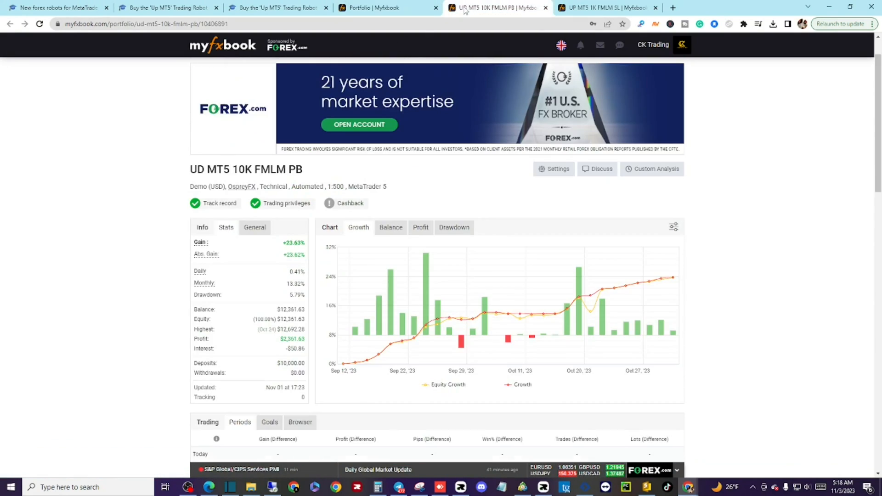
scroll(down, 3)
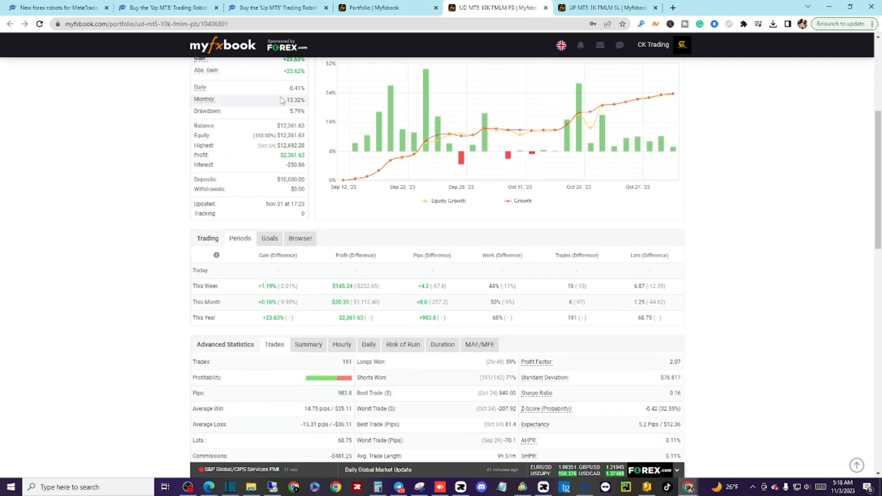
scroll(down, 3)
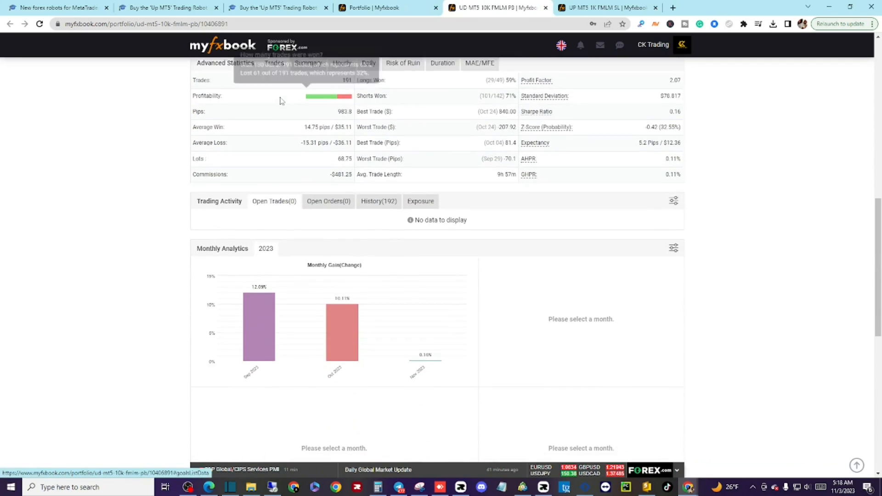
click(601, 8)
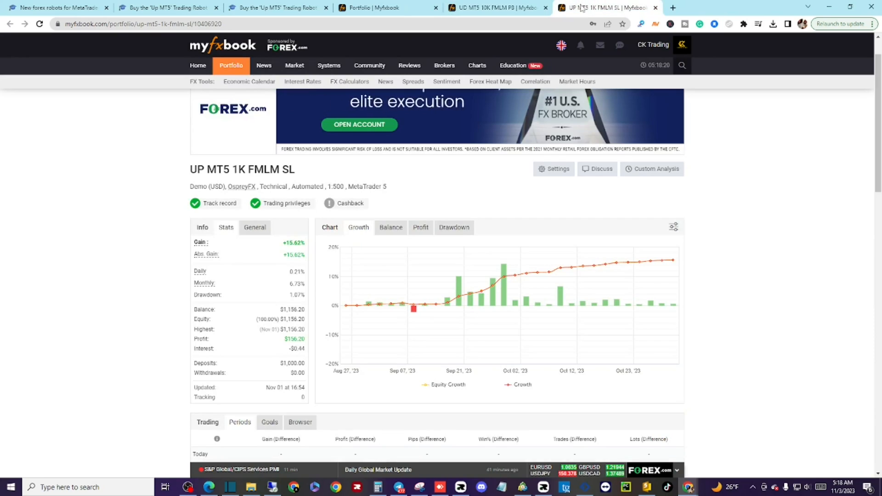
scroll(down, 3)
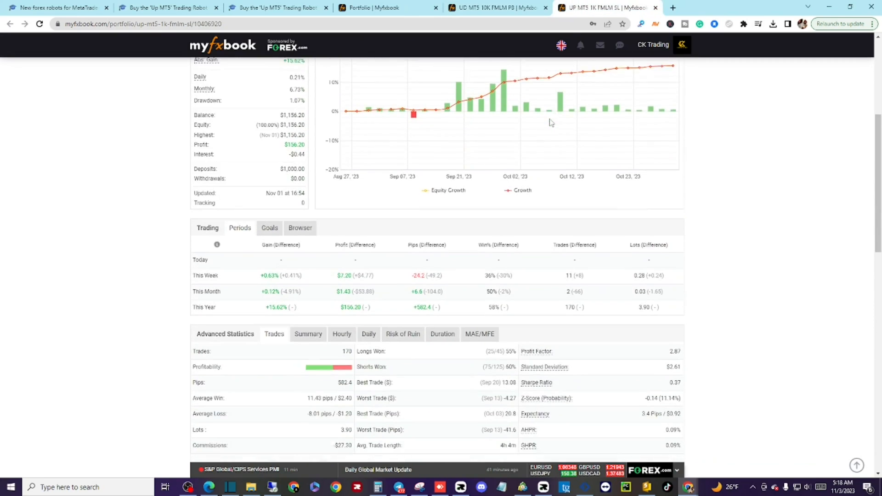
scroll(down, 3)
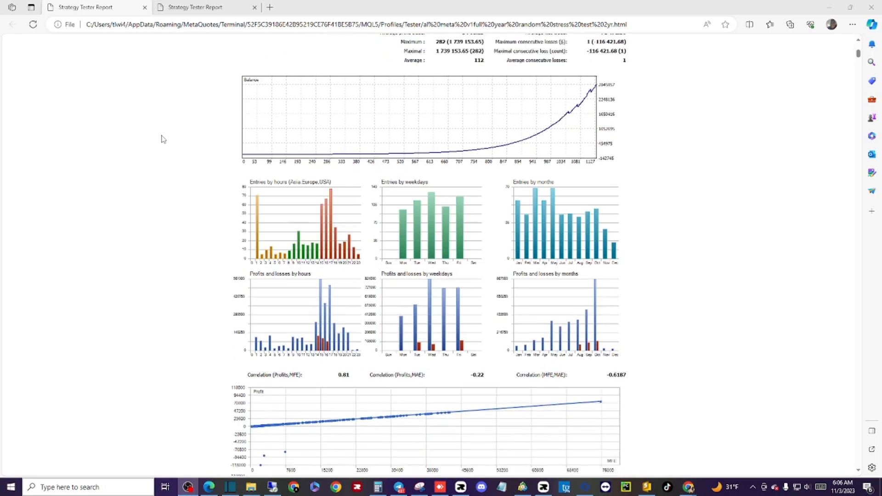
Scroll through the report's balance graph and entry and profit distribution charts.
scroll(down, 3)
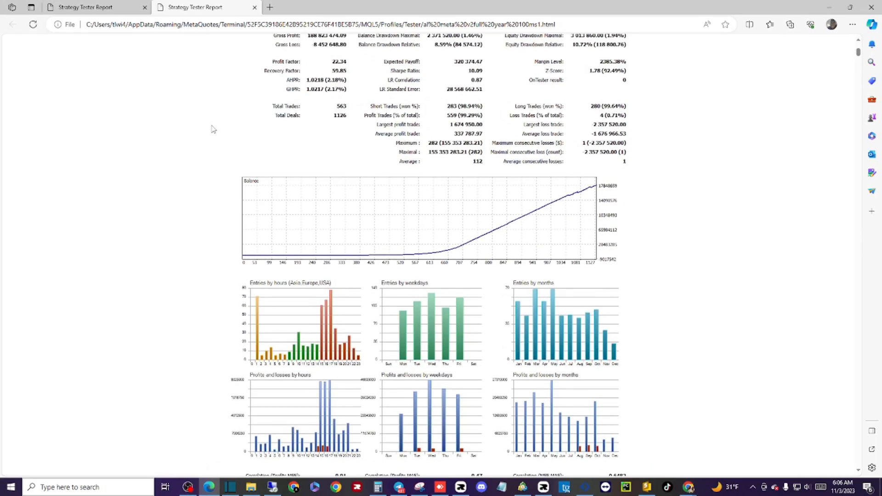
scroll(down, 3)
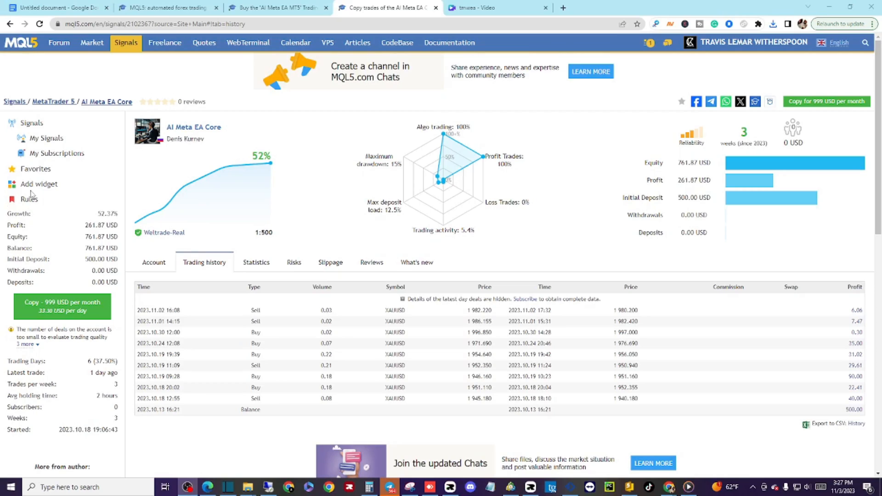
mouse_move(109, 160)
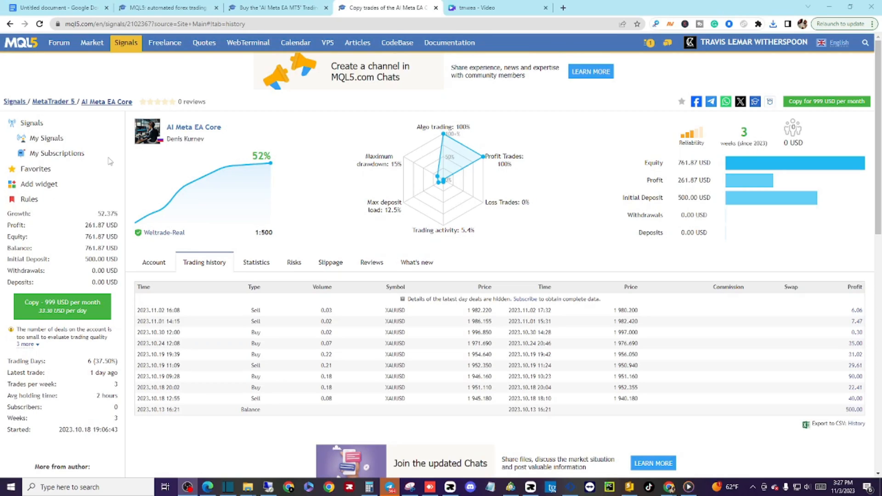
Scroll the AI Meta EA Core signal page and view its Statistics tab.
scroll(down, 3)
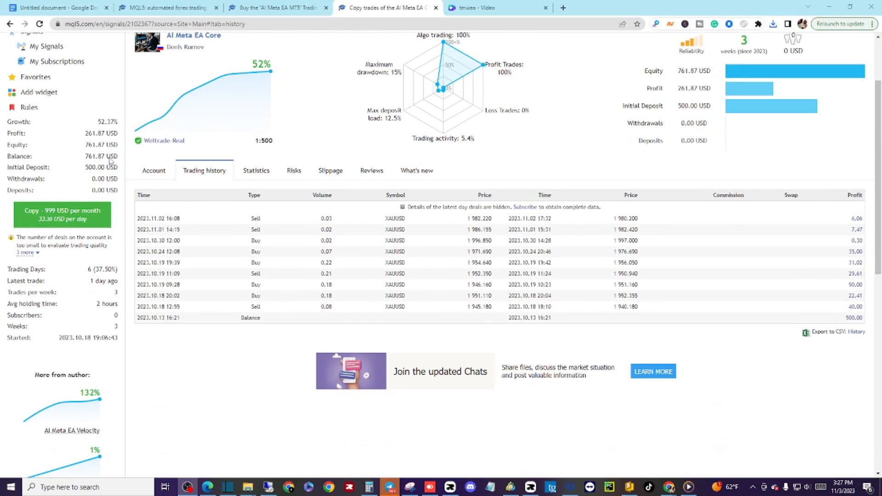
scroll(down, 3)
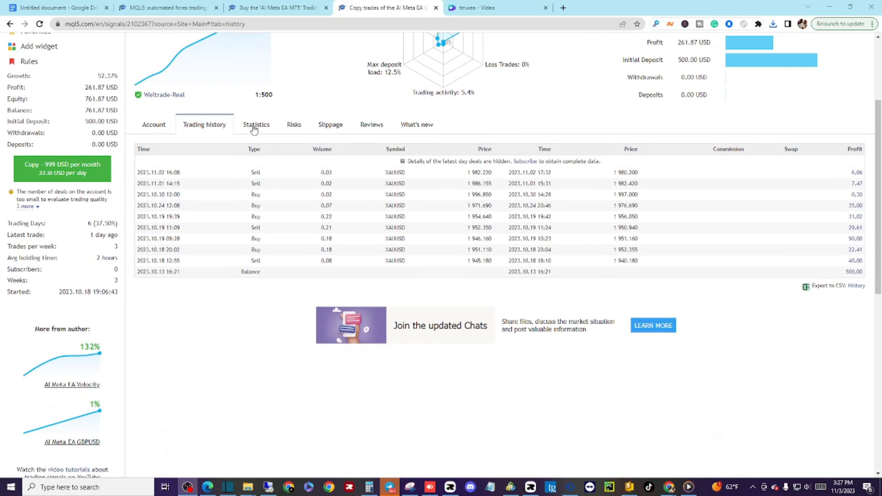
click(256, 124)
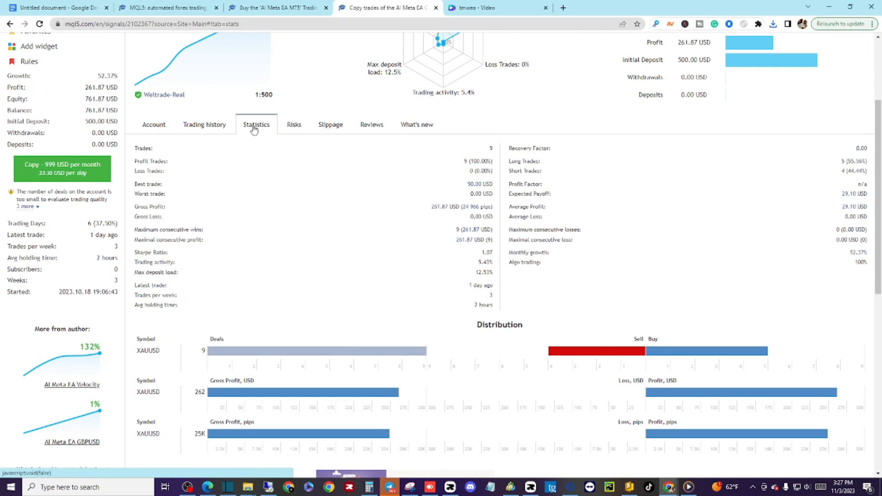
scroll(down, 3)
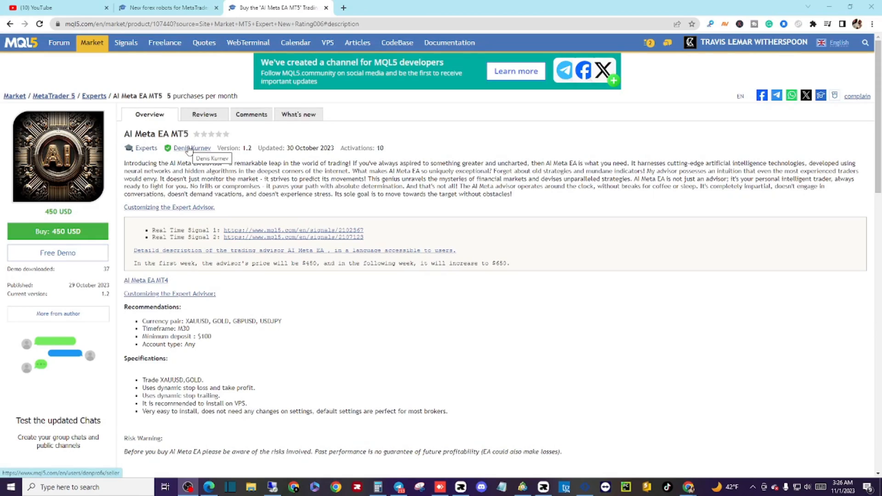
Open Denis Kurnev's seller profile from the product page's author name.
click(192, 148)
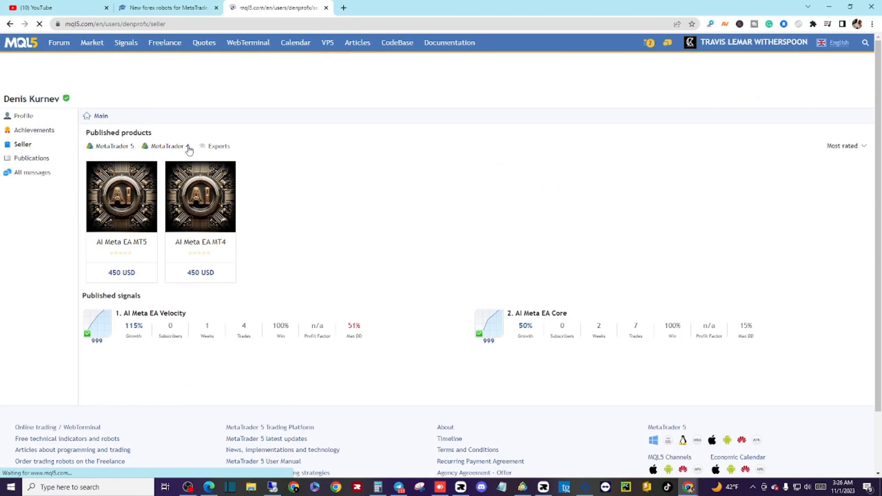